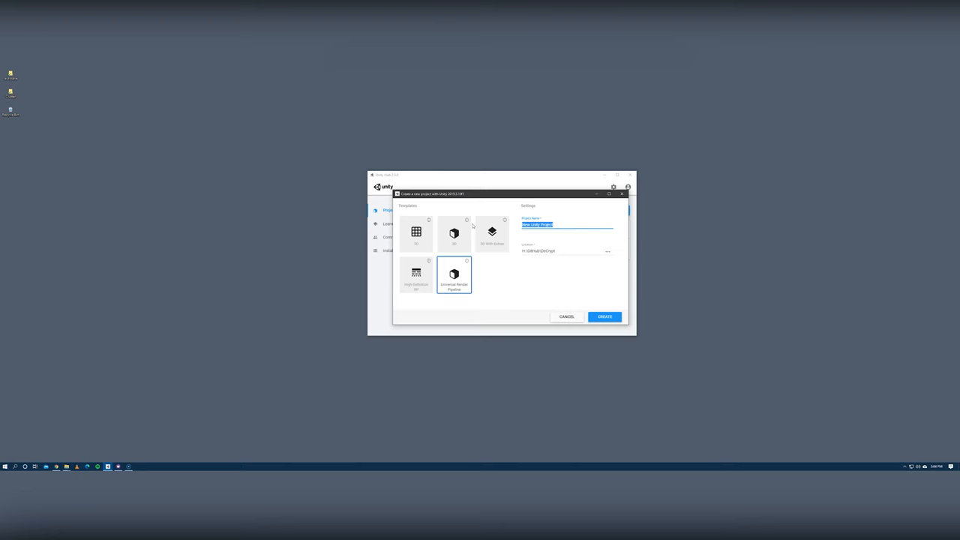
# - Name the new Unity project 'DeCrypt' in the Hub creation dialog
pyautogui.write('DeCrypt')
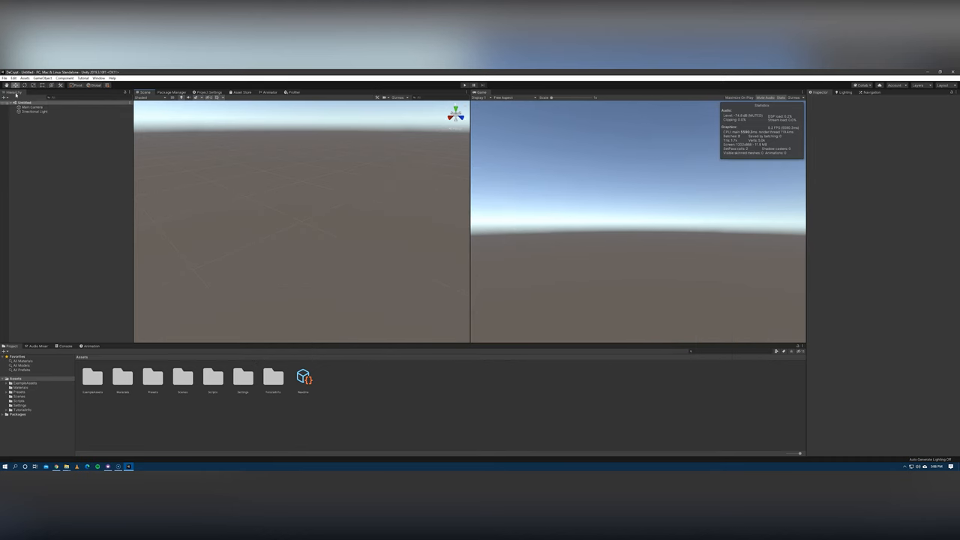
pyautogui.click(33, 107)
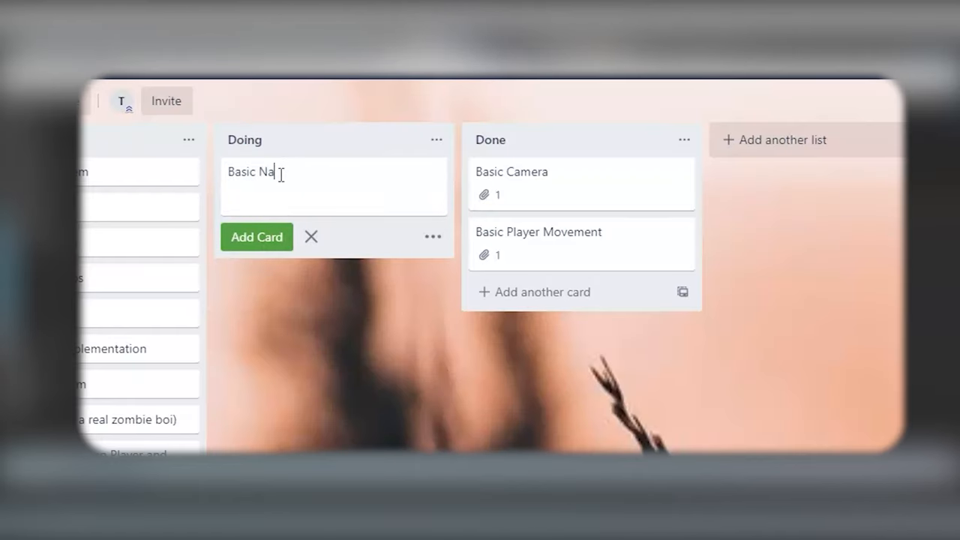
# - Add a 'Basic Navmesh Play' card to the Trello Doing list
pyautogui.write('vmesh Play')
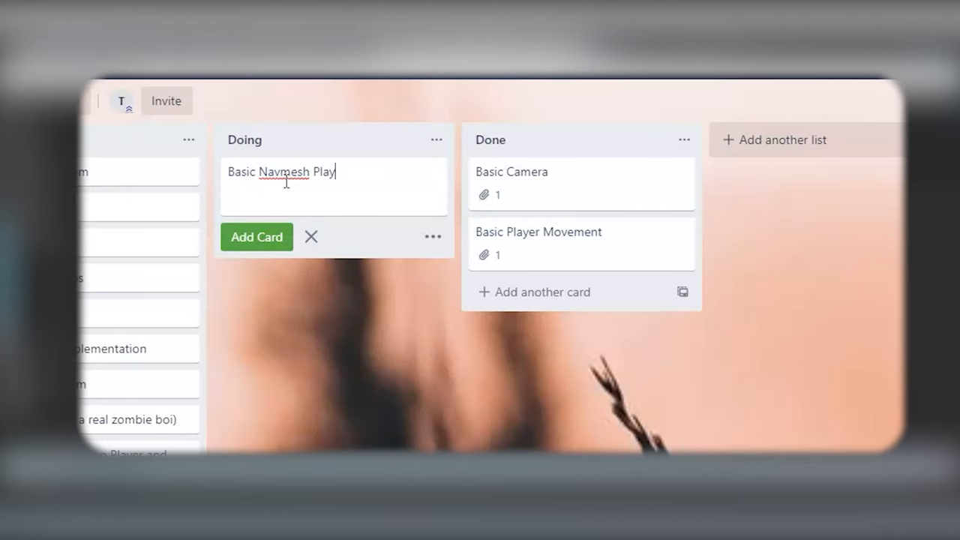
pyautogui.click(256, 237)
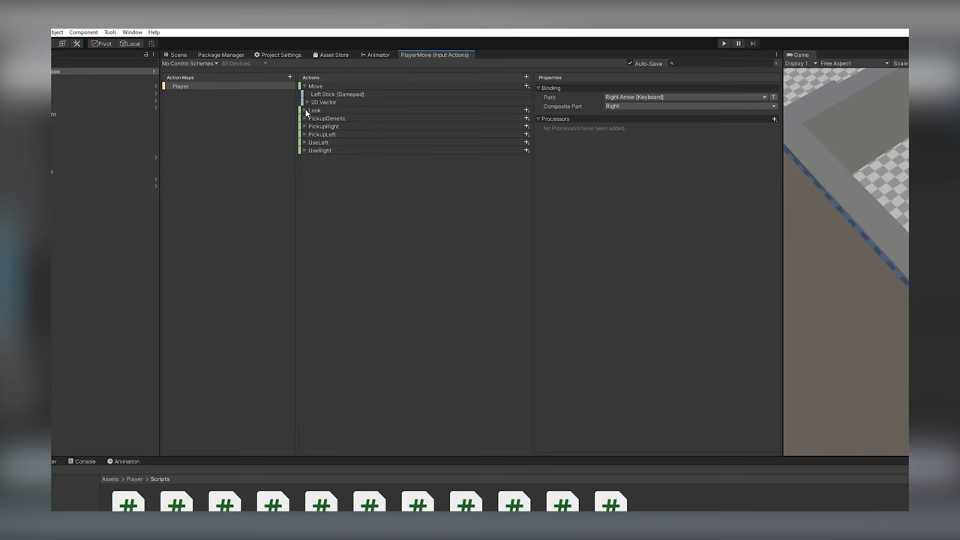
# - Expand the PlayerMove input actions to show their bindings, then view the test-level scene
pyautogui.click(339, 117)
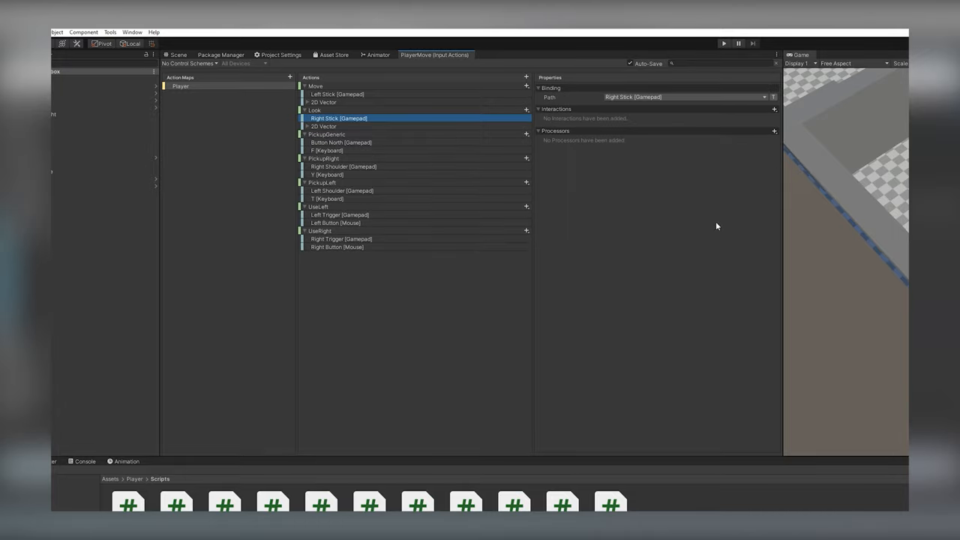
pyautogui.click(324, 159)
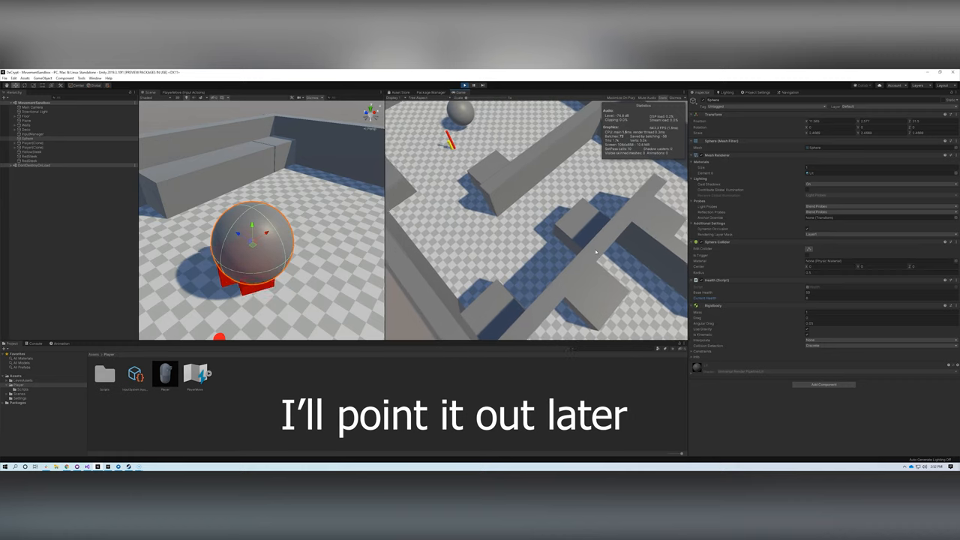
pyautogui.click(464, 84)
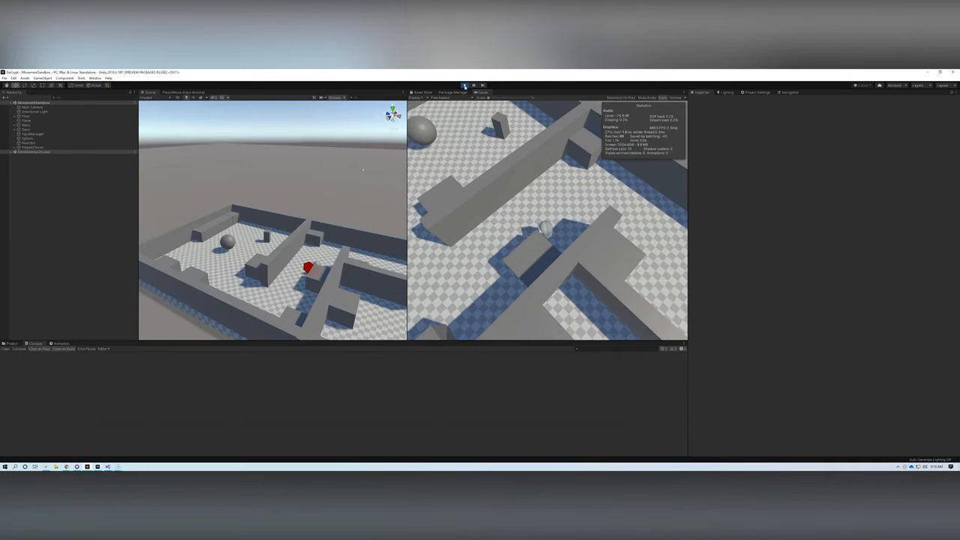